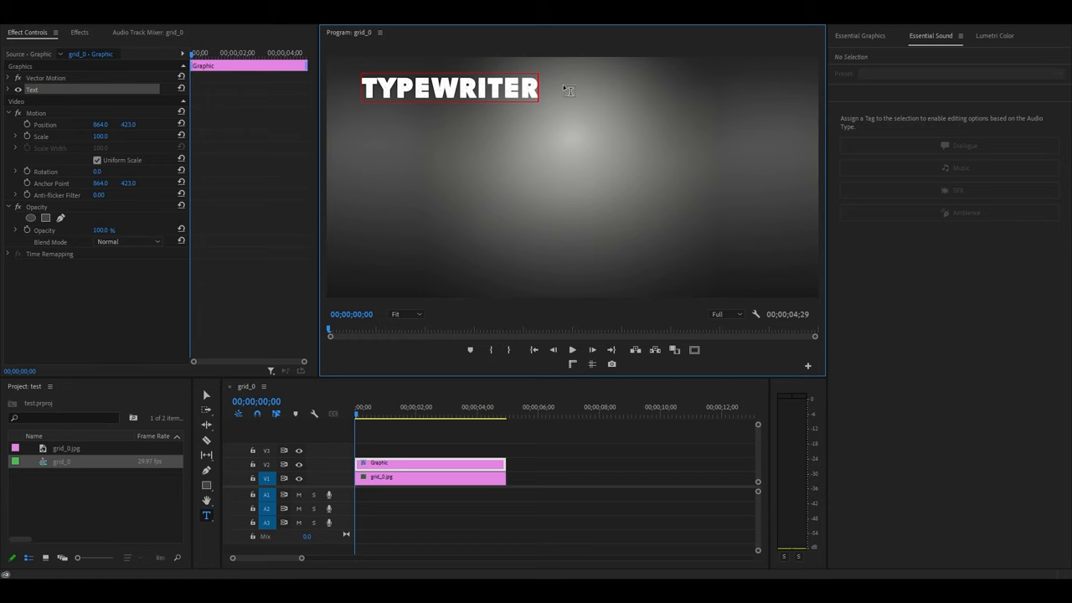
Align the TYPEWRITER title to vertical and horizontal center, then open its effect settings.
left_click(860, 35)
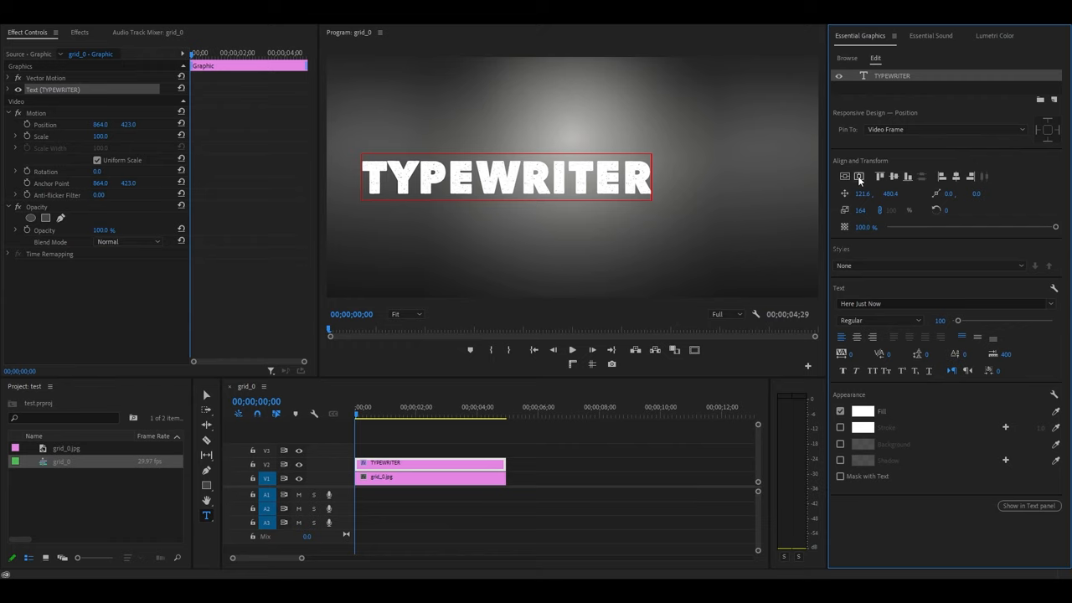
left_click(79, 32)
type("CROP")
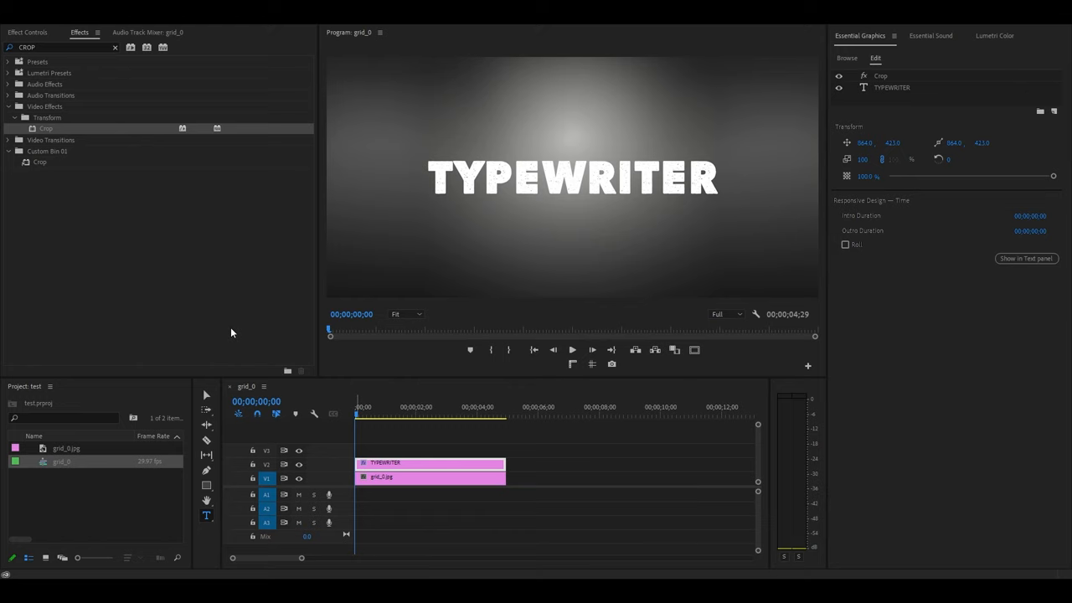
left_click(27, 32)
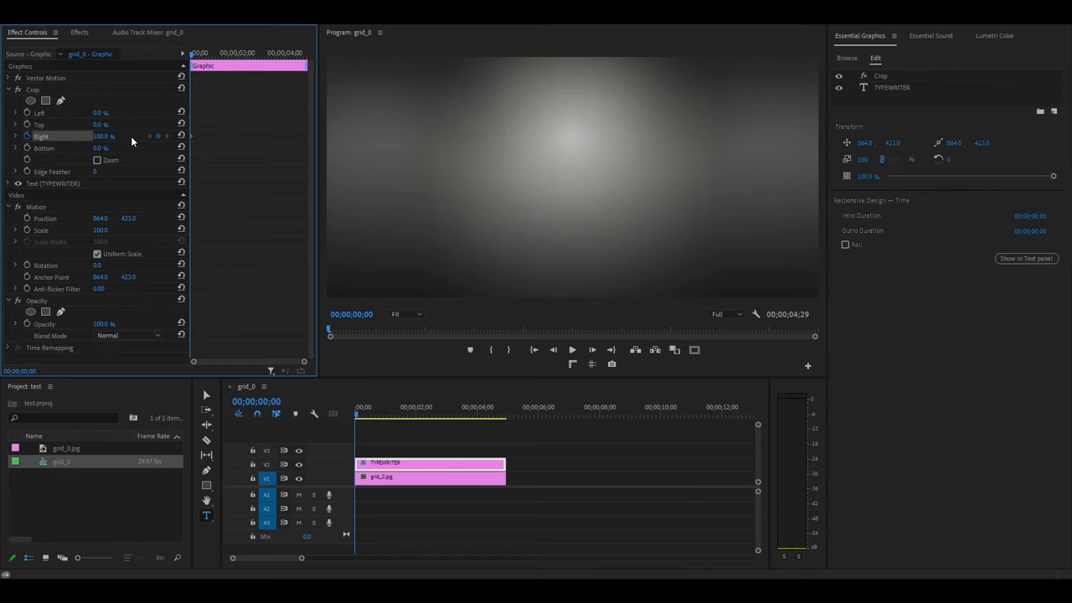
Set Crop Right to 0 at 2;07 so the title is fully revealed.
left_click(181, 135)
type("0")
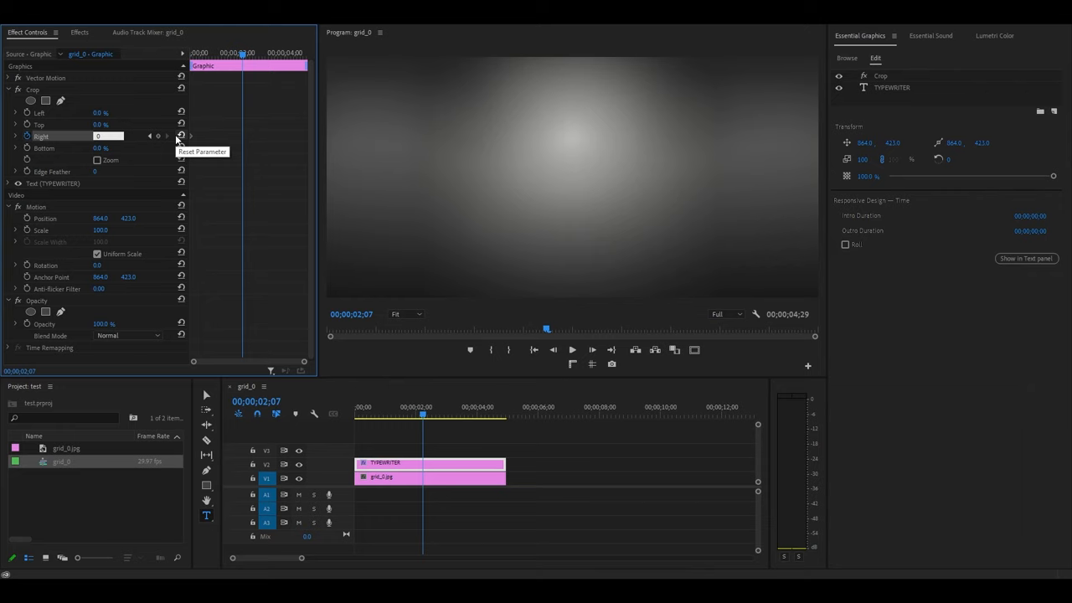